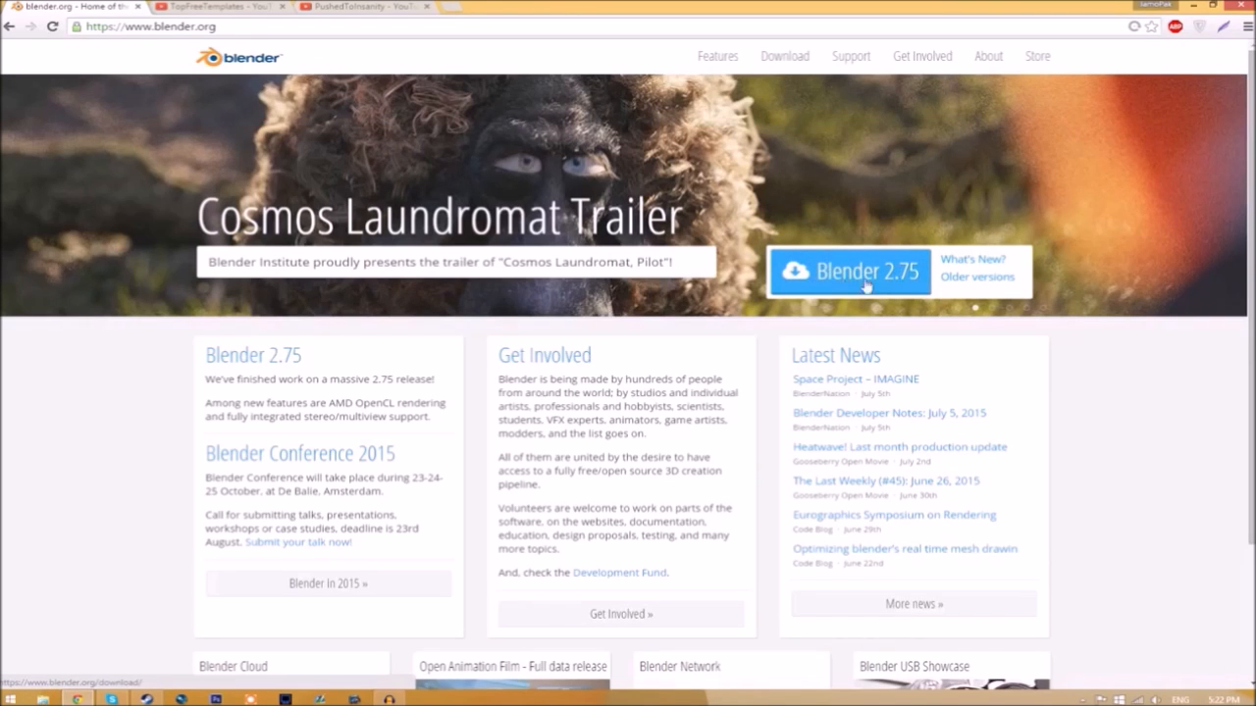
# Open the Blender 2.75 download page, then switch to the YouTube free intro templates page.
pyautogui.click(848, 272)
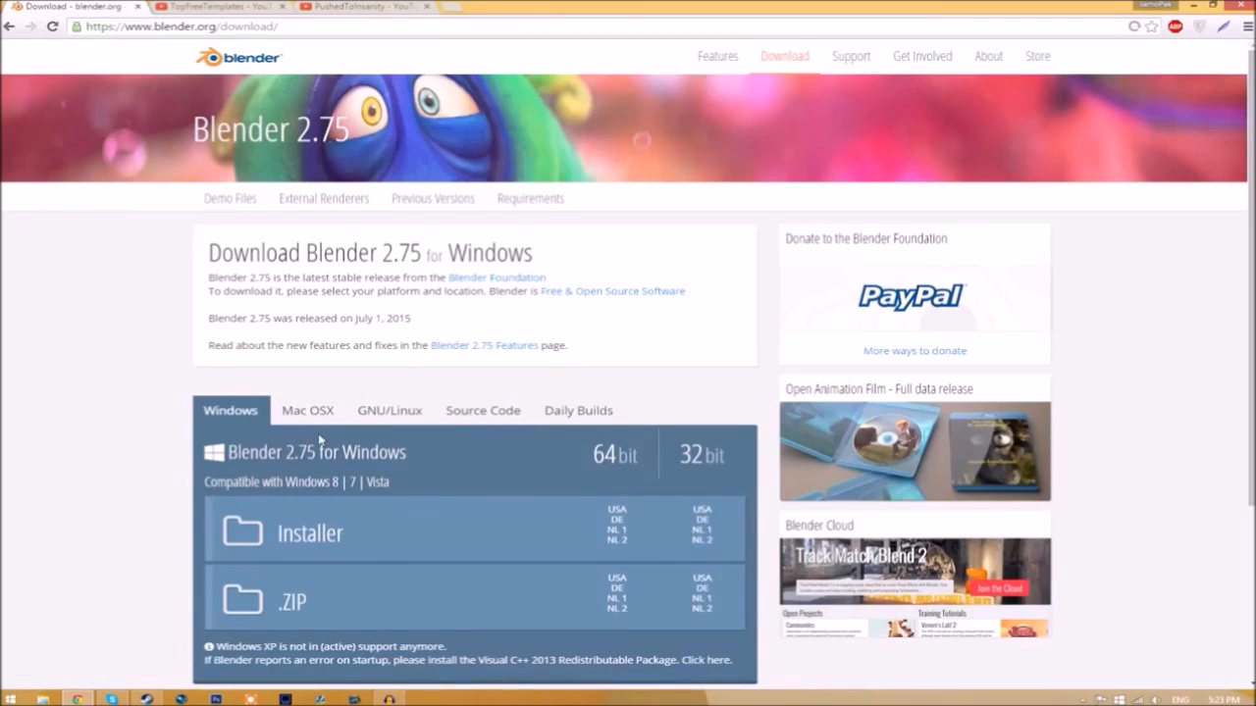
pyautogui.moveTo(101, 549)
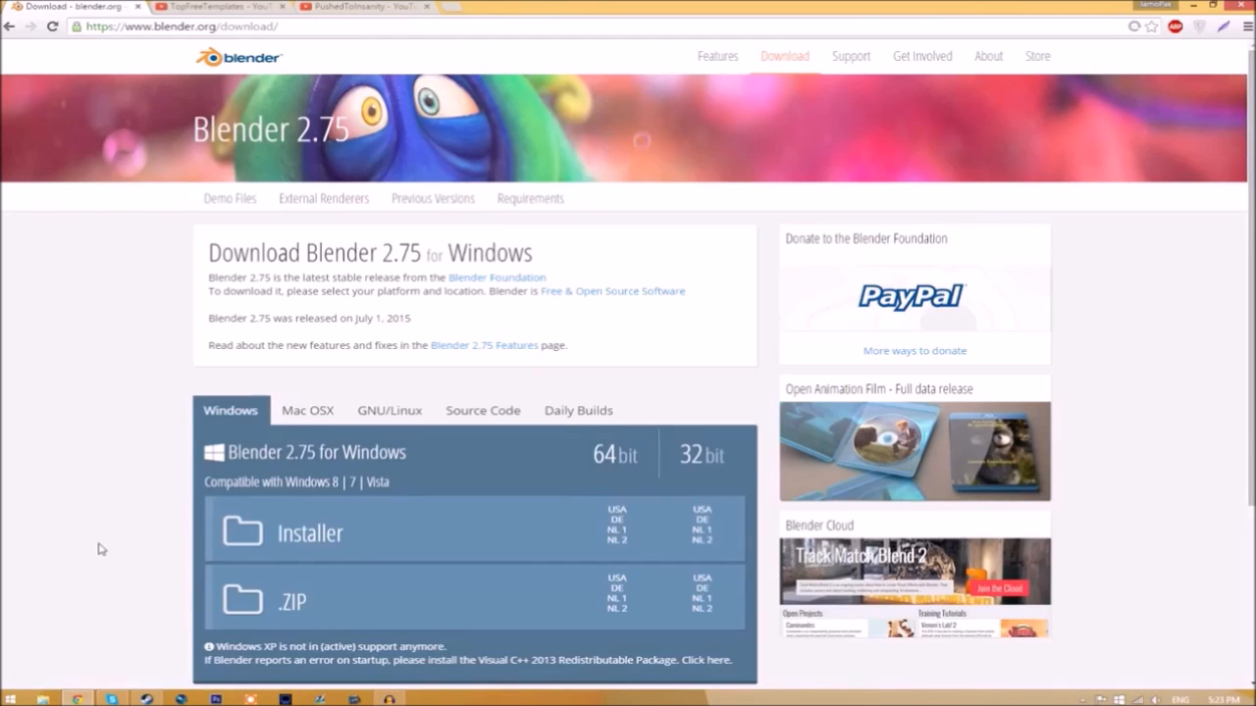
pyautogui.click(216, 7)
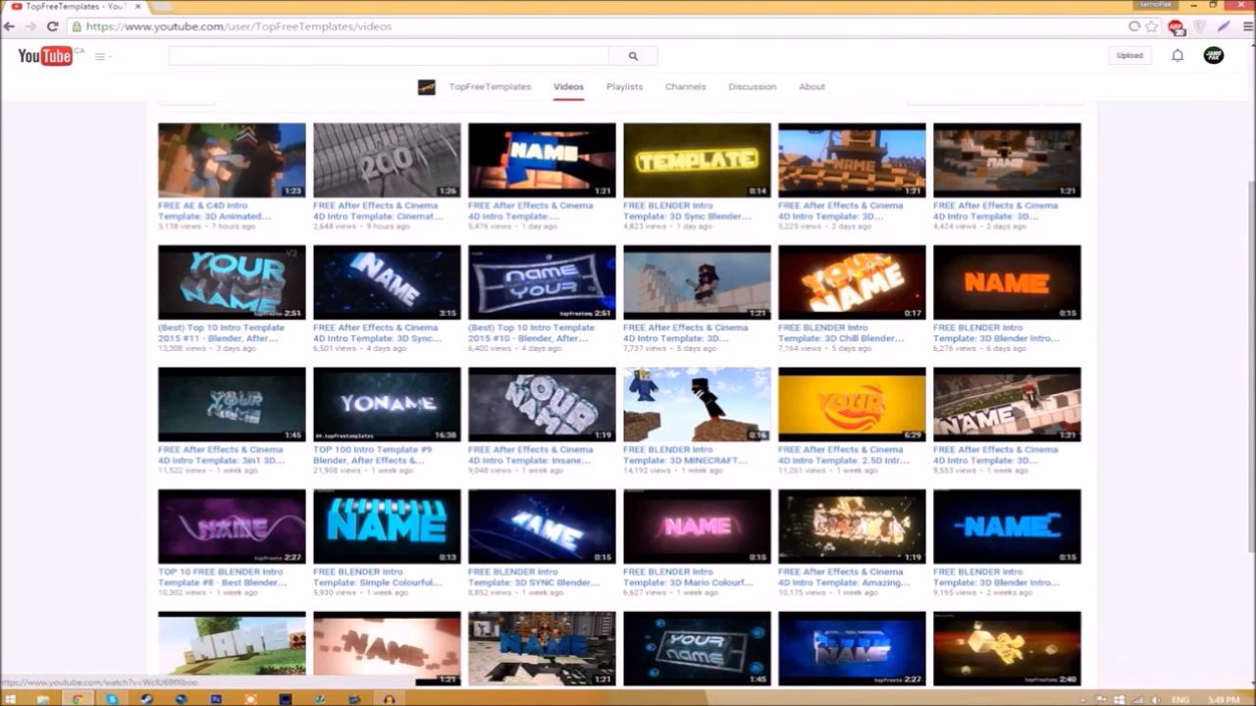
pyautogui.moveTo(534, 497)
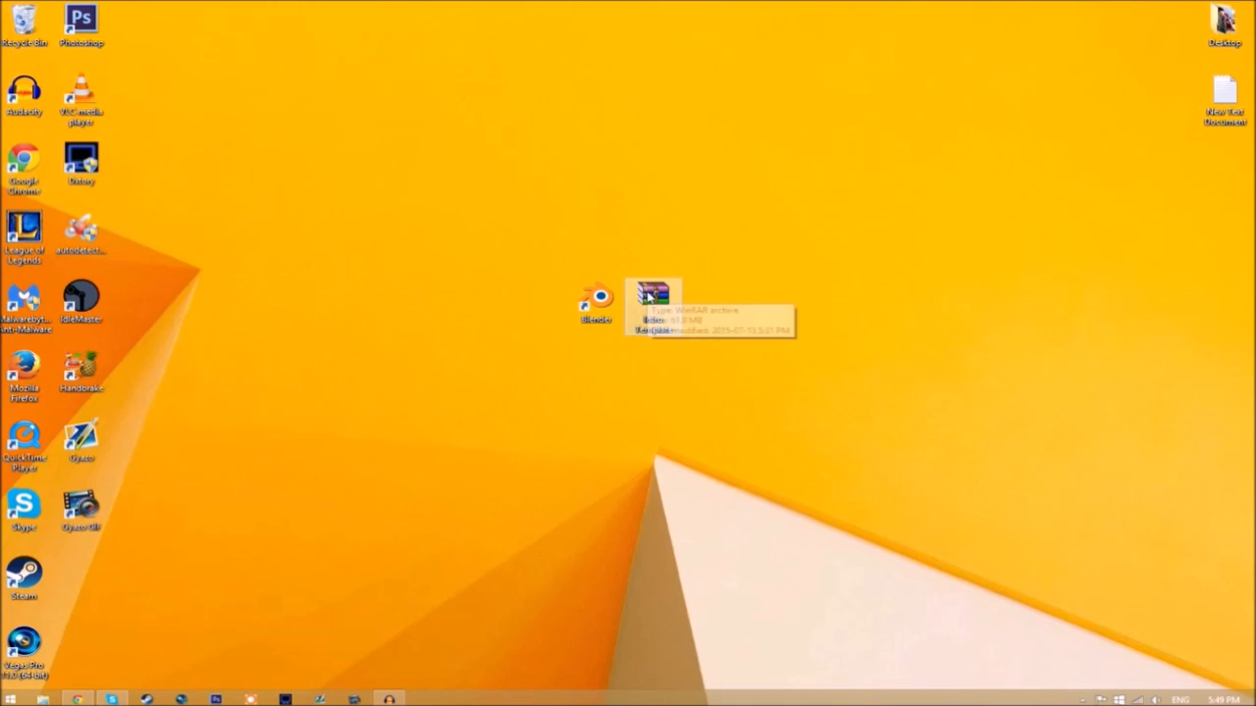
# Extract the Intro Template RAR archive onto the desktop with Extract Here.
pyautogui.rightClick(652, 299)
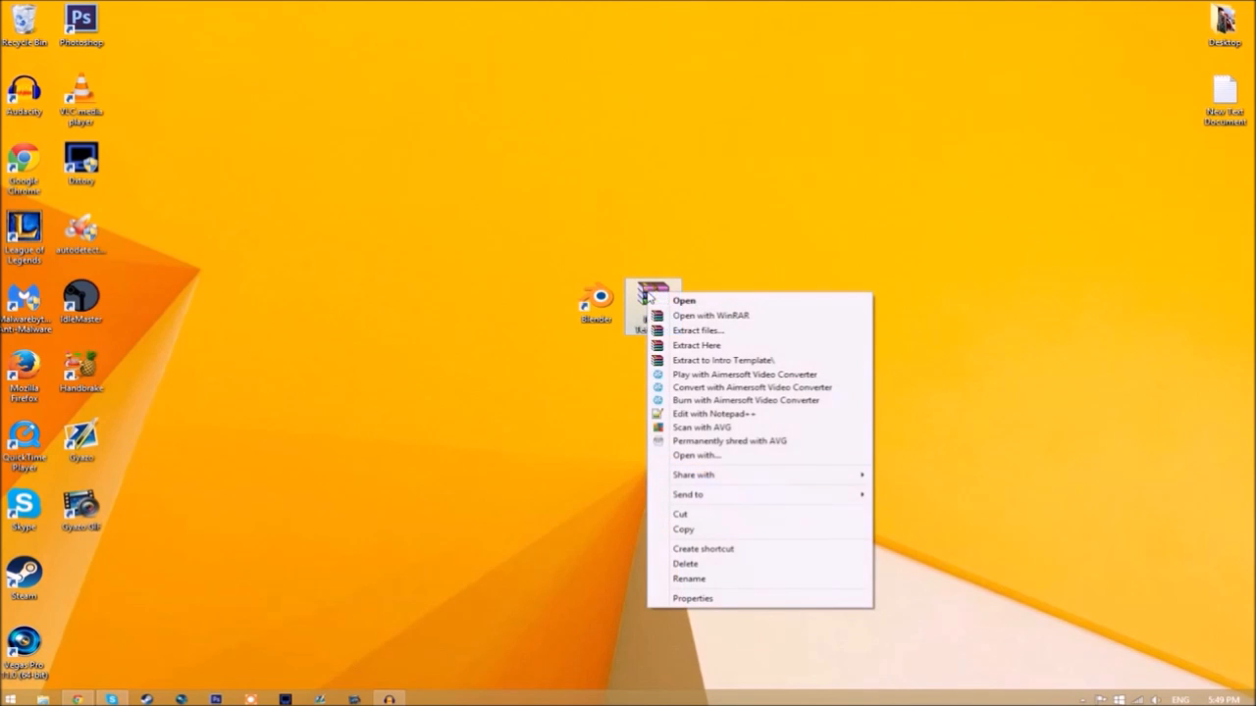
pyautogui.click(696, 345)
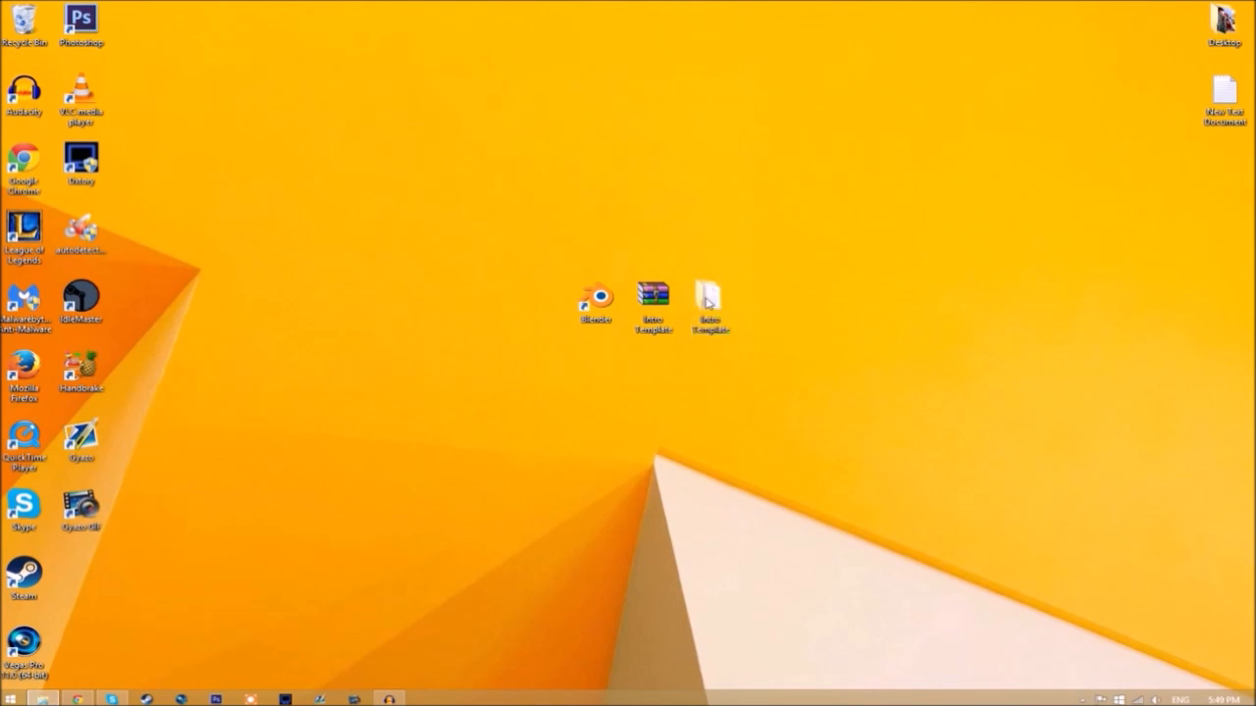
# Inspect the Intro Template folder's EDIT TEXT HERE.blend, then launch Blender from the desktop shortcut.
pyautogui.doubleClick(711, 297)
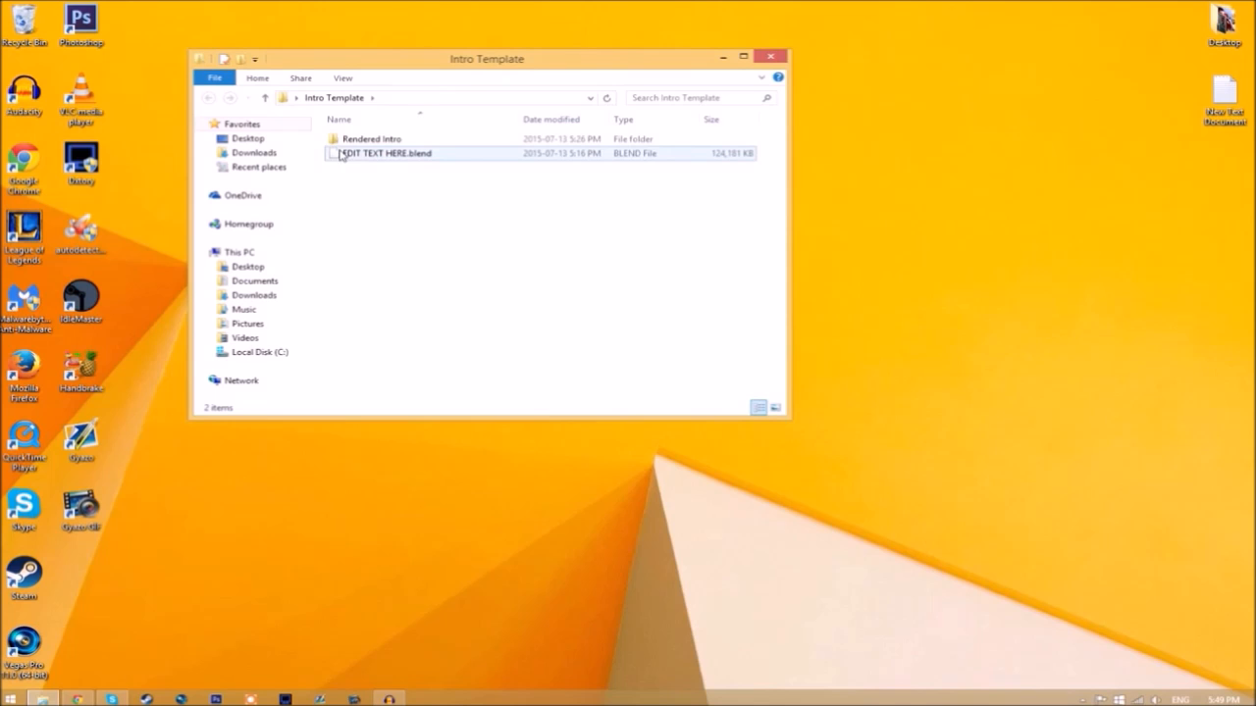
pyautogui.click(371, 138)
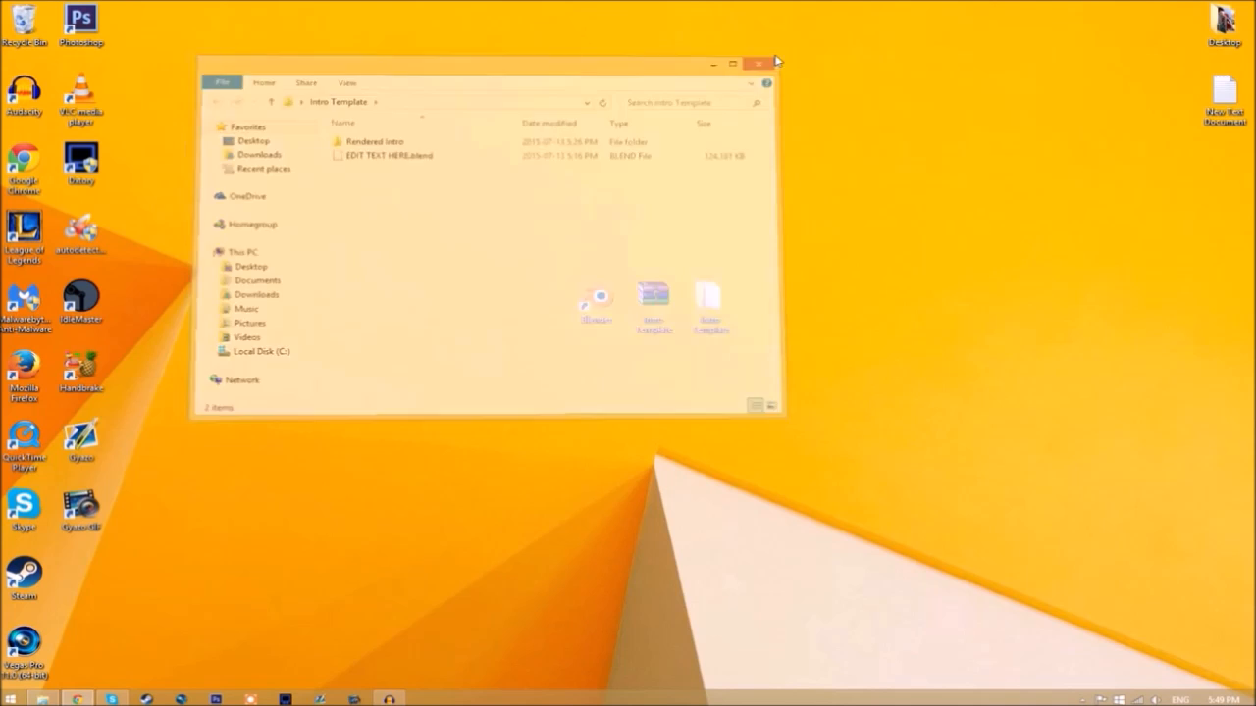
pyautogui.doubleClick(391, 157)
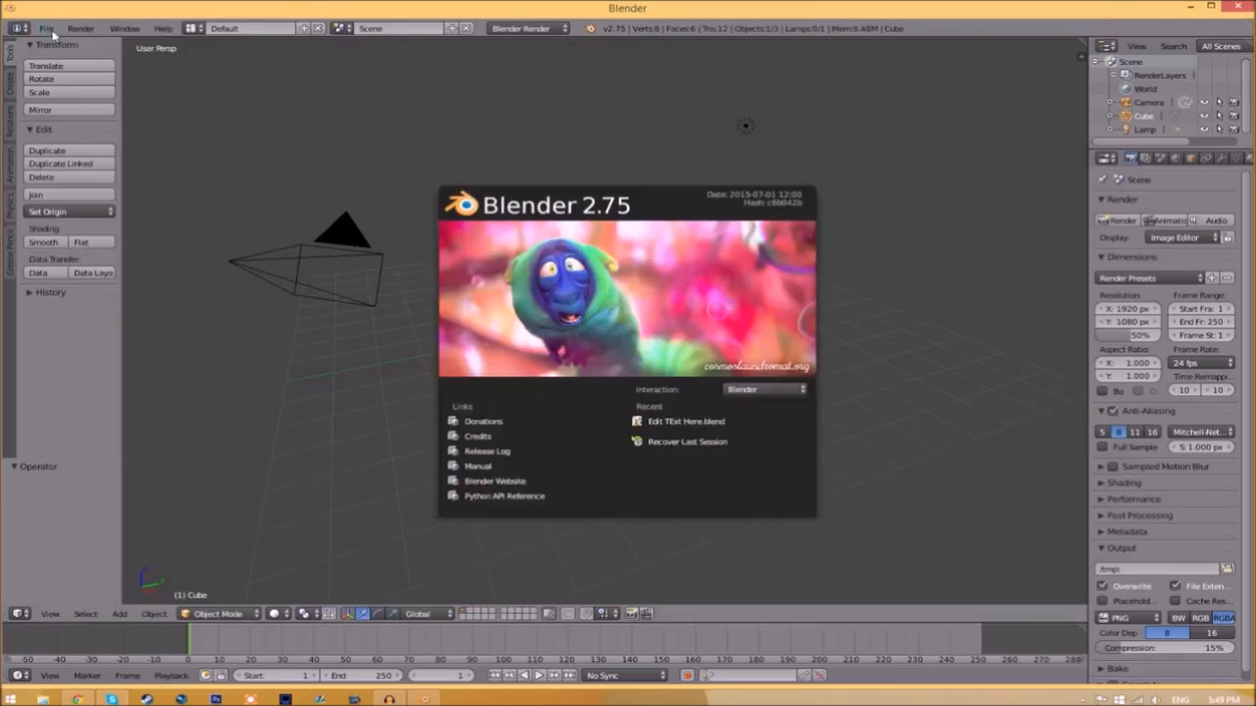
# Start File > Open to load EDIT TEXT HERE.blend from Desktop\Intro Template.
pyautogui.click(686, 421)
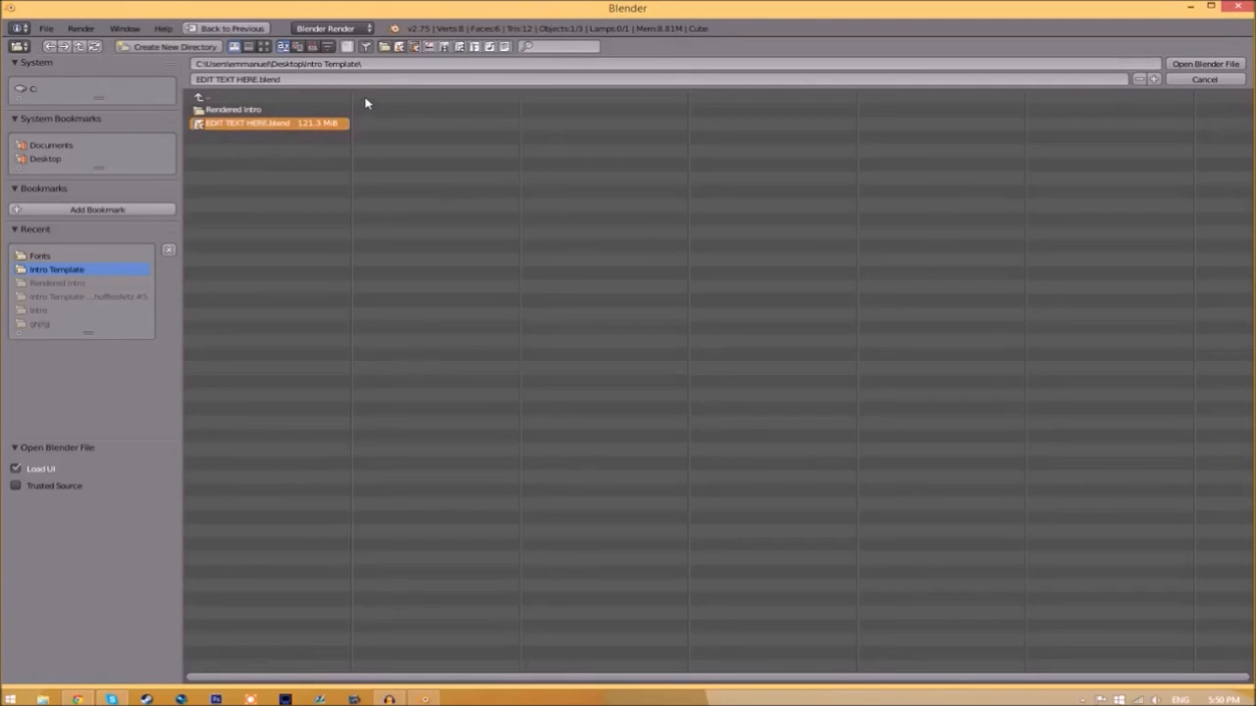
pyautogui.moveTo(338, 78)
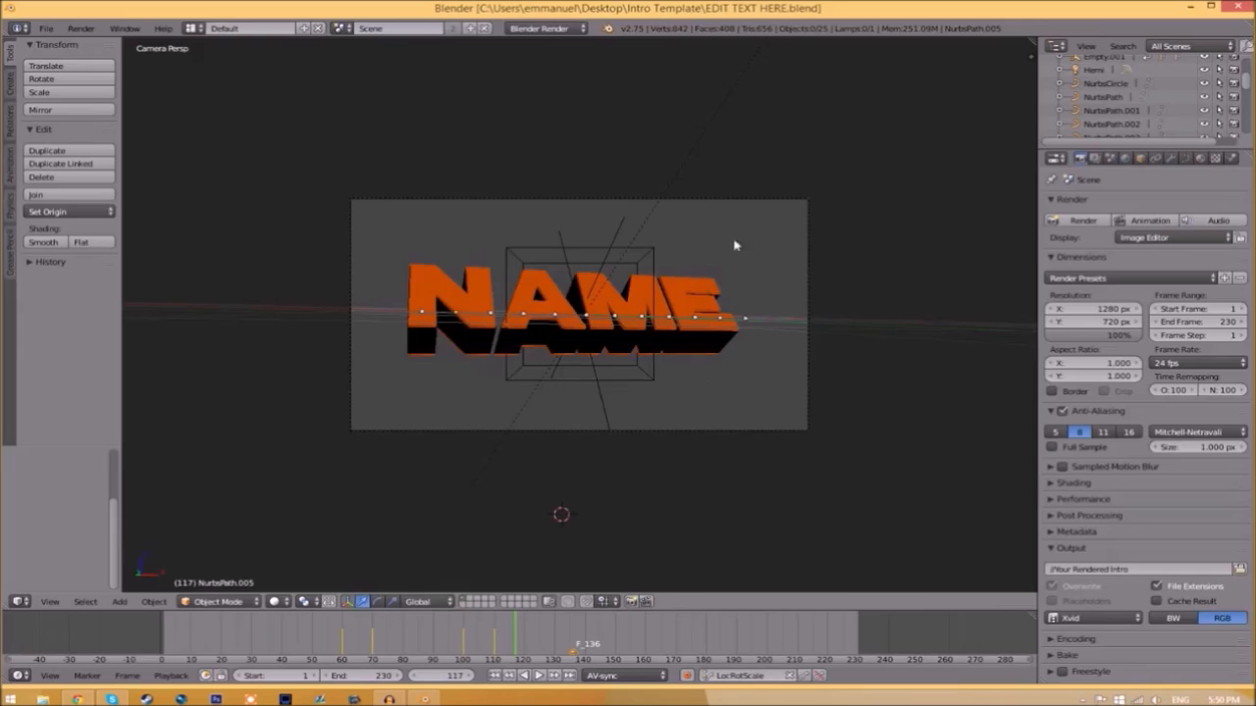
pyautogui.moveTo(597, 324)
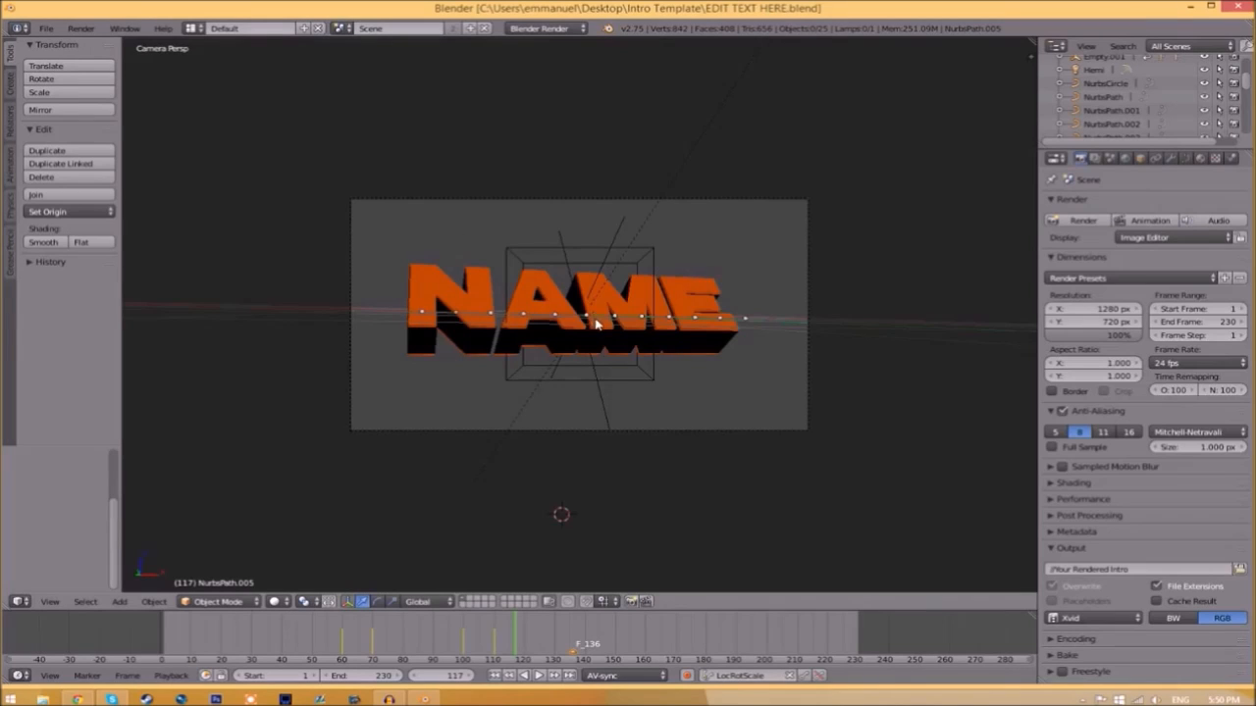
# Select the NAME text object and retype its letters as TFT in Edit Mode.
pyautogui.click(583, 319)
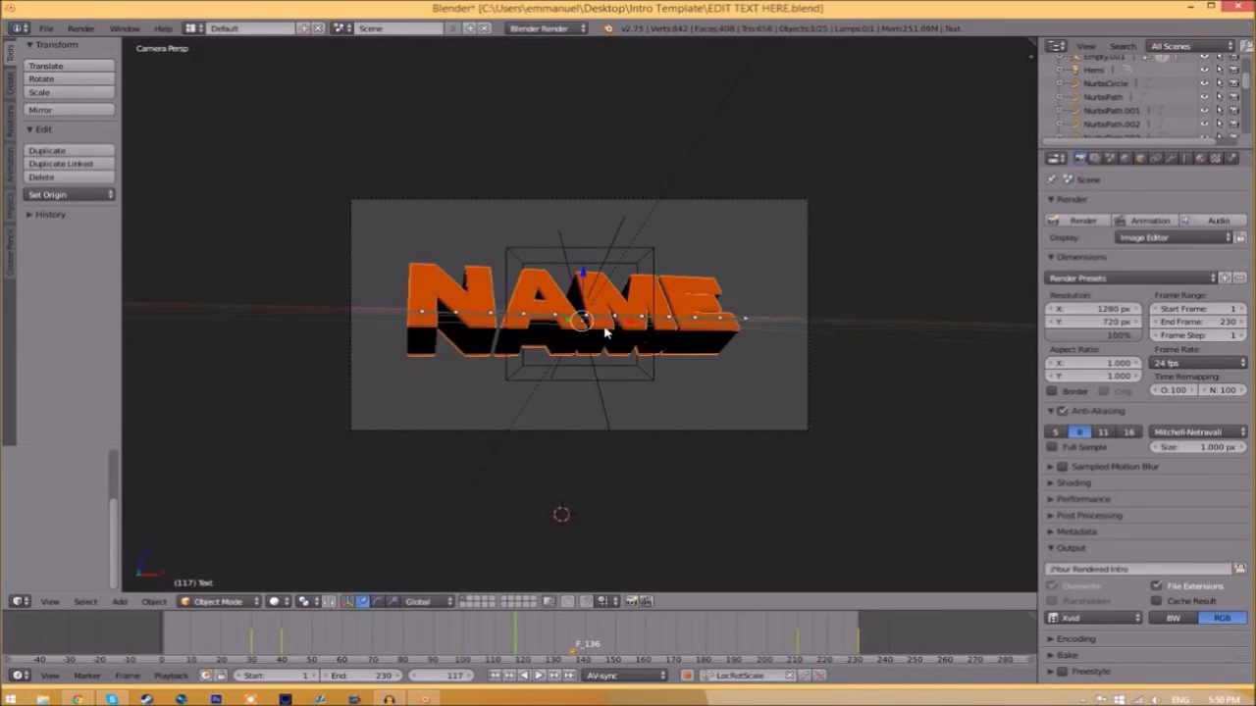
pyautogui.press('Tab')
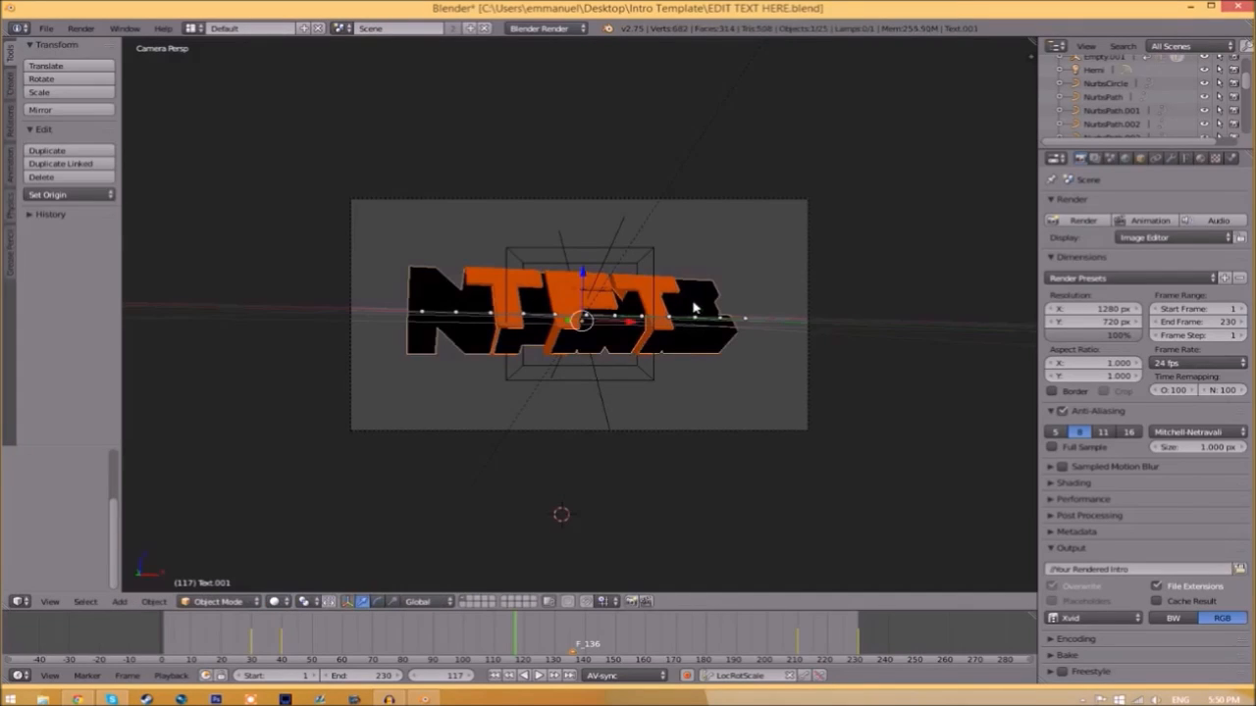
pyautogui.press('Tab')
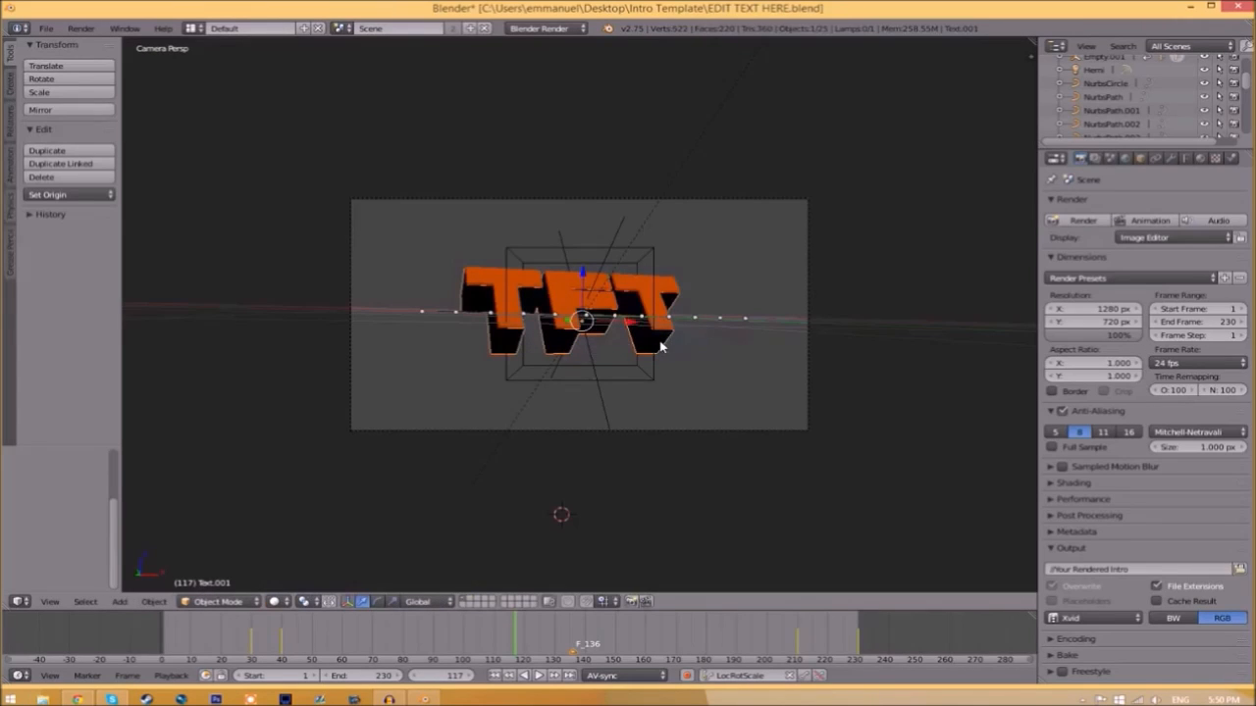
pyautogui.moveTo(643, 345)
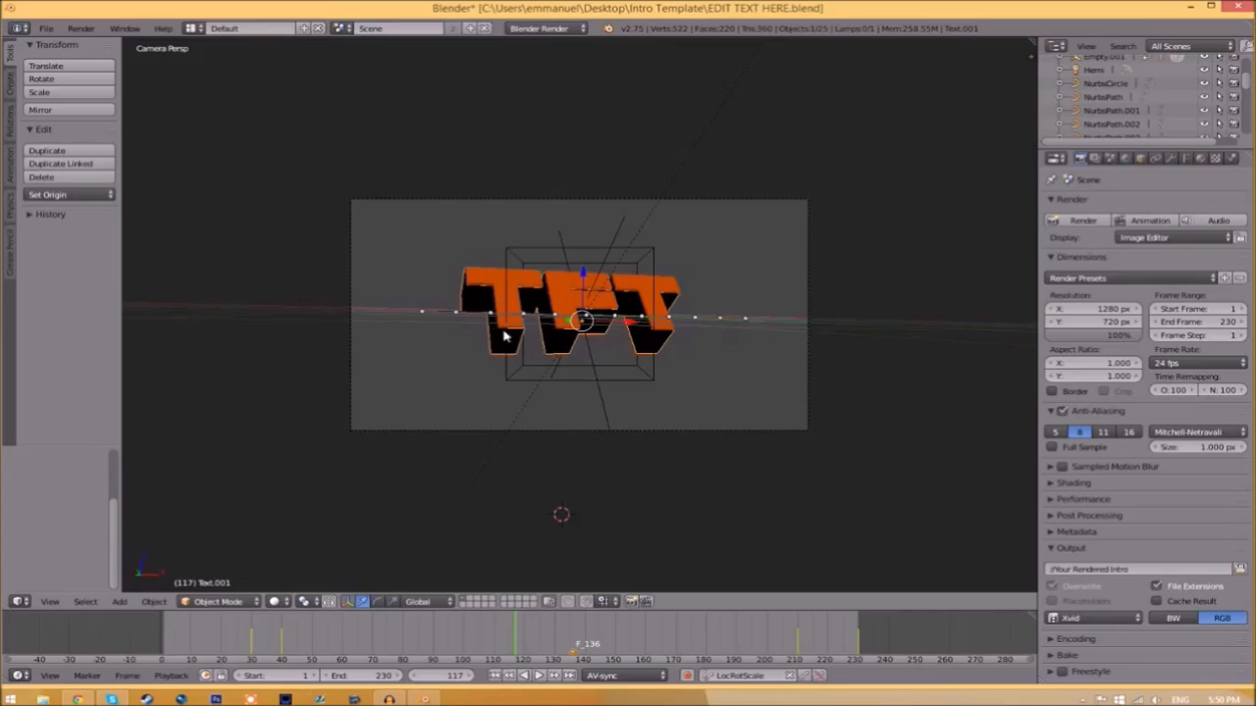
pyautogui.moveTo(765, 316)
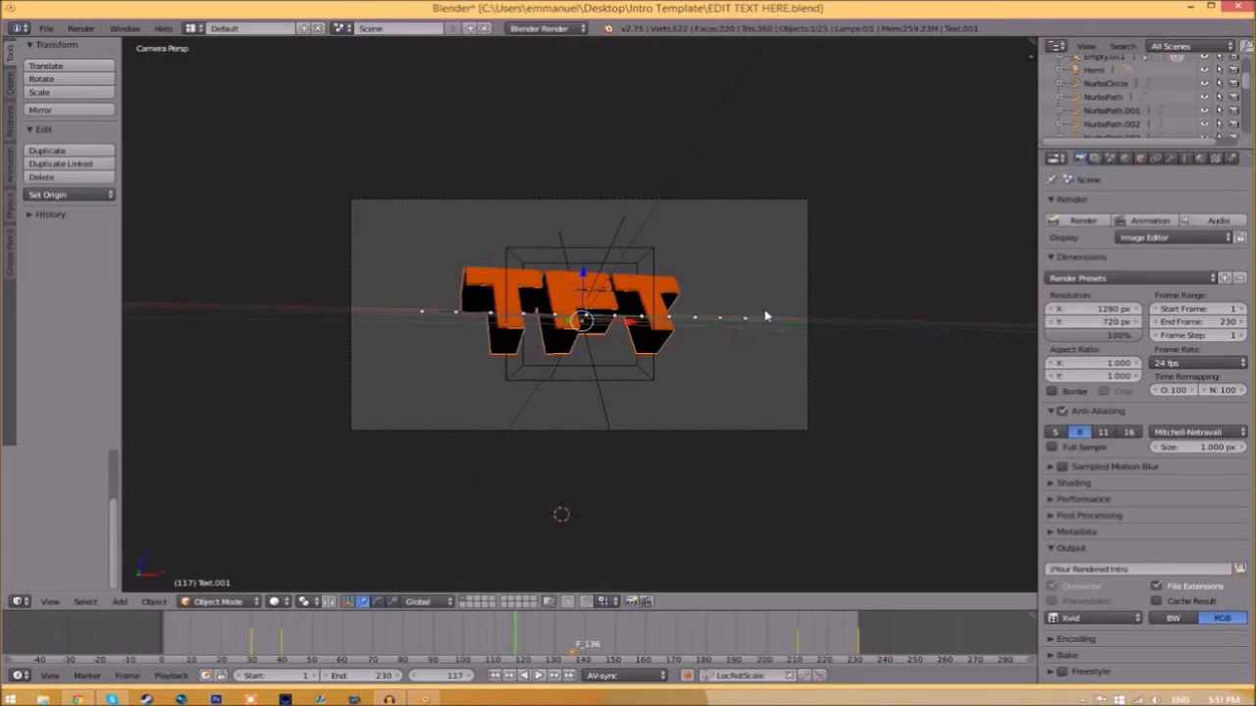
pyautogui.moveTo(949, 218)
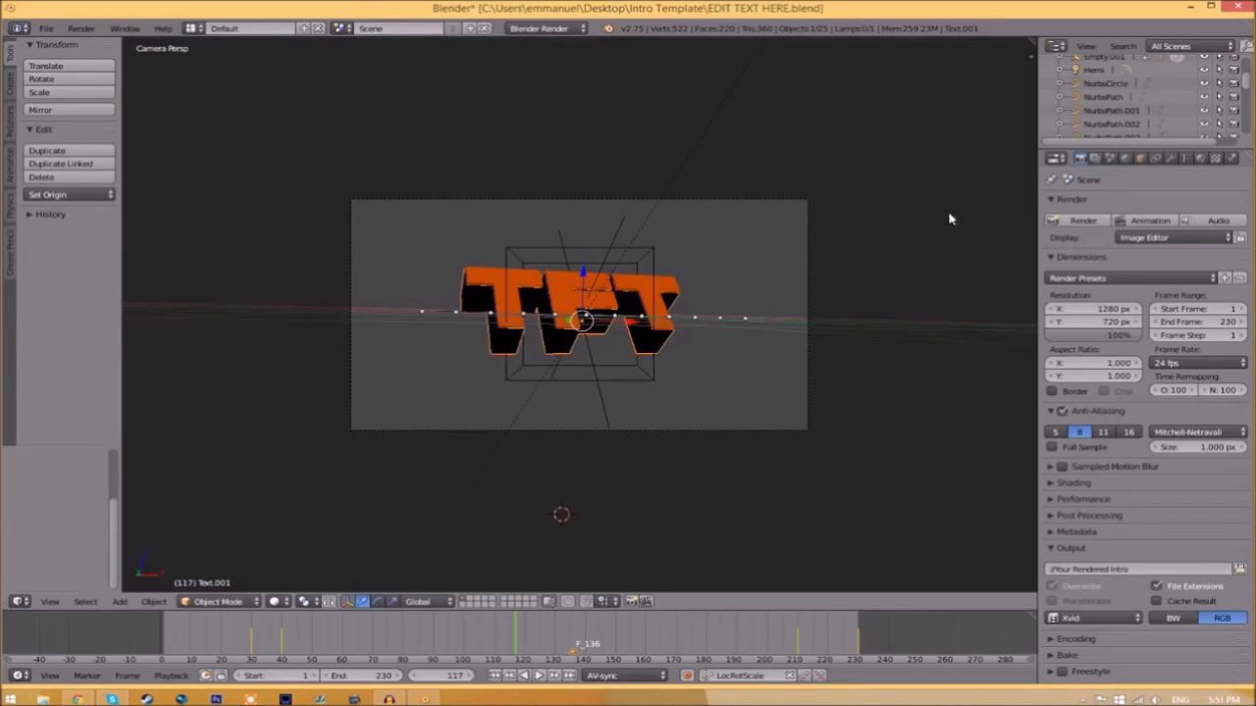
# Load Space Comics.ttf from C:\Windows\Fonts as the Text.001 title's regular font.
pyautogui.click(1184, 158)
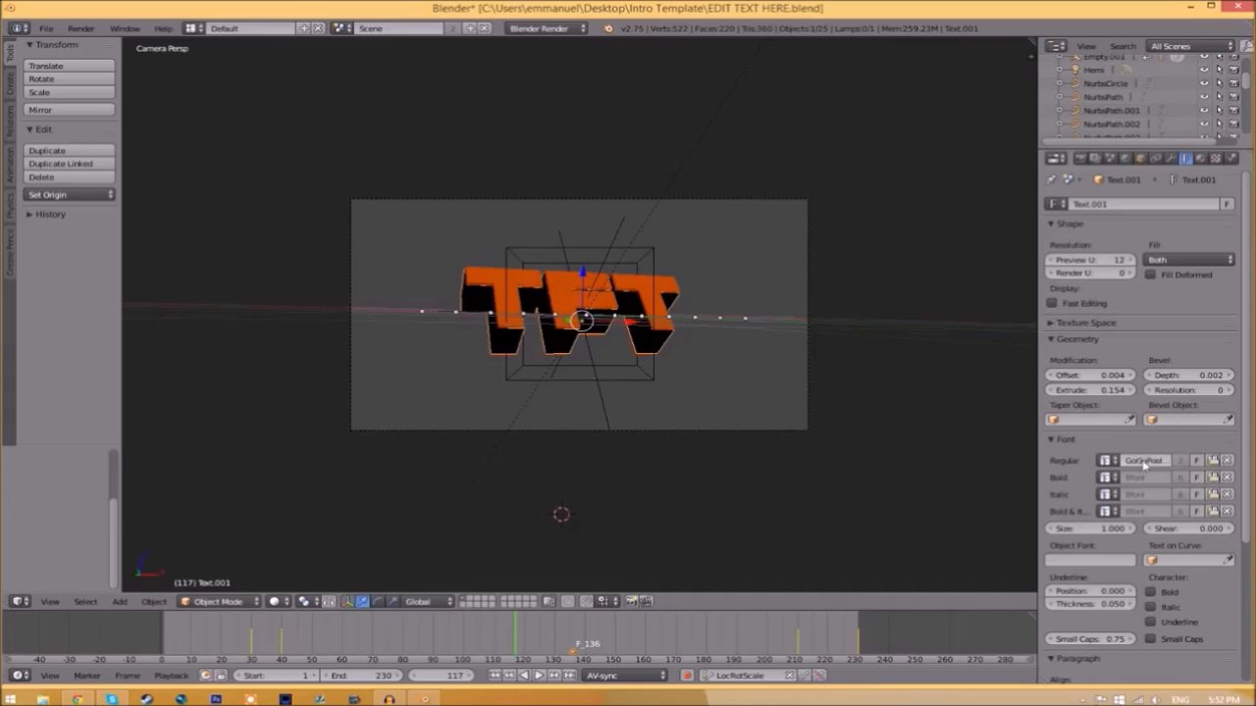
pyautogui.click(1107, 460)
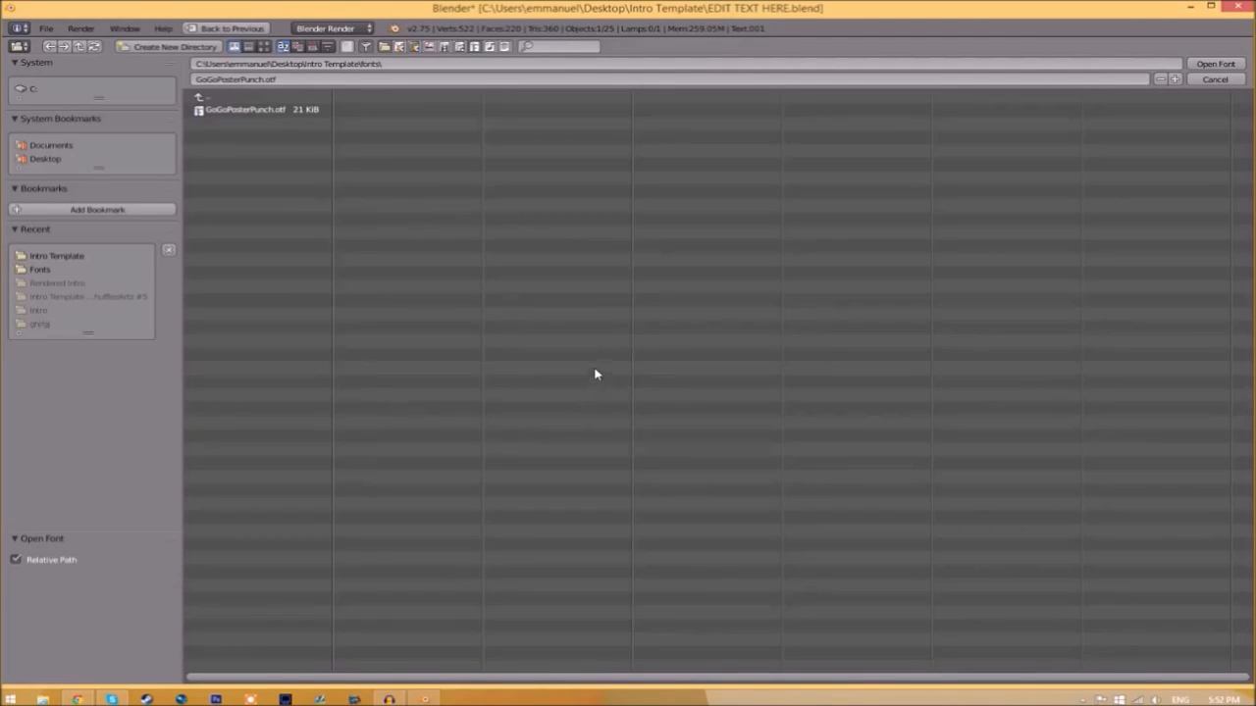
pyautogui.click(32, 89)
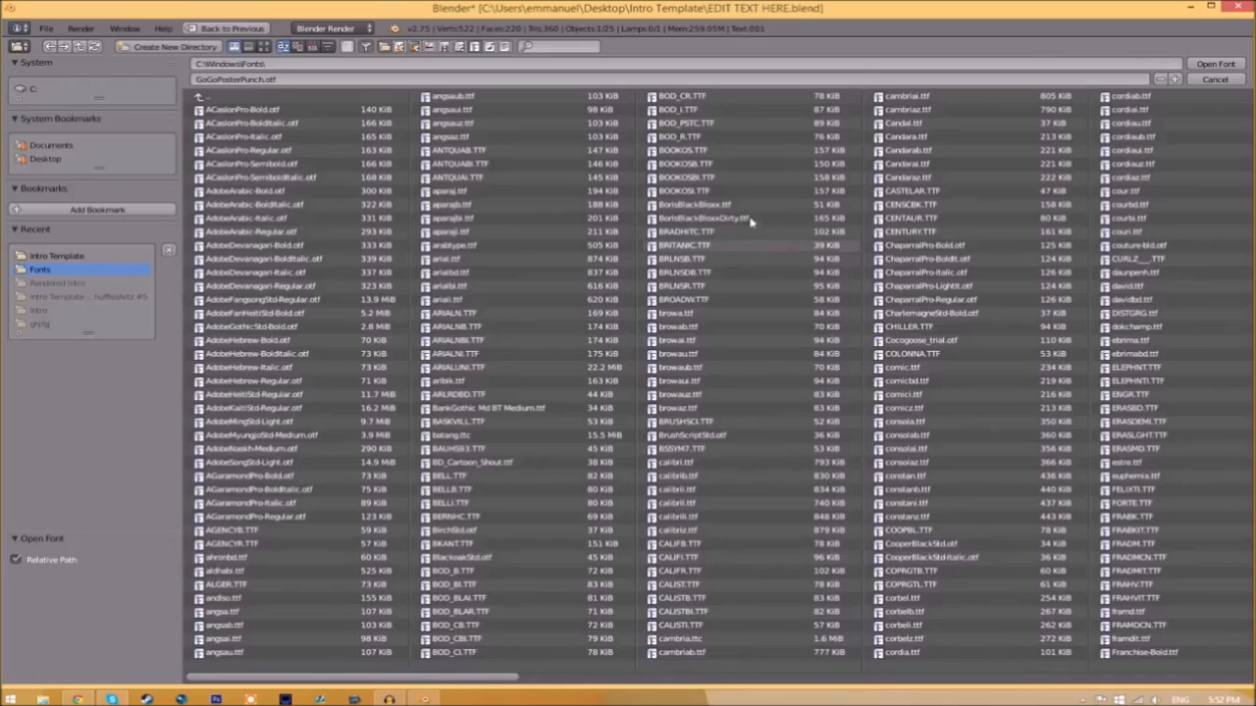
pyautogui.hscroll(3)
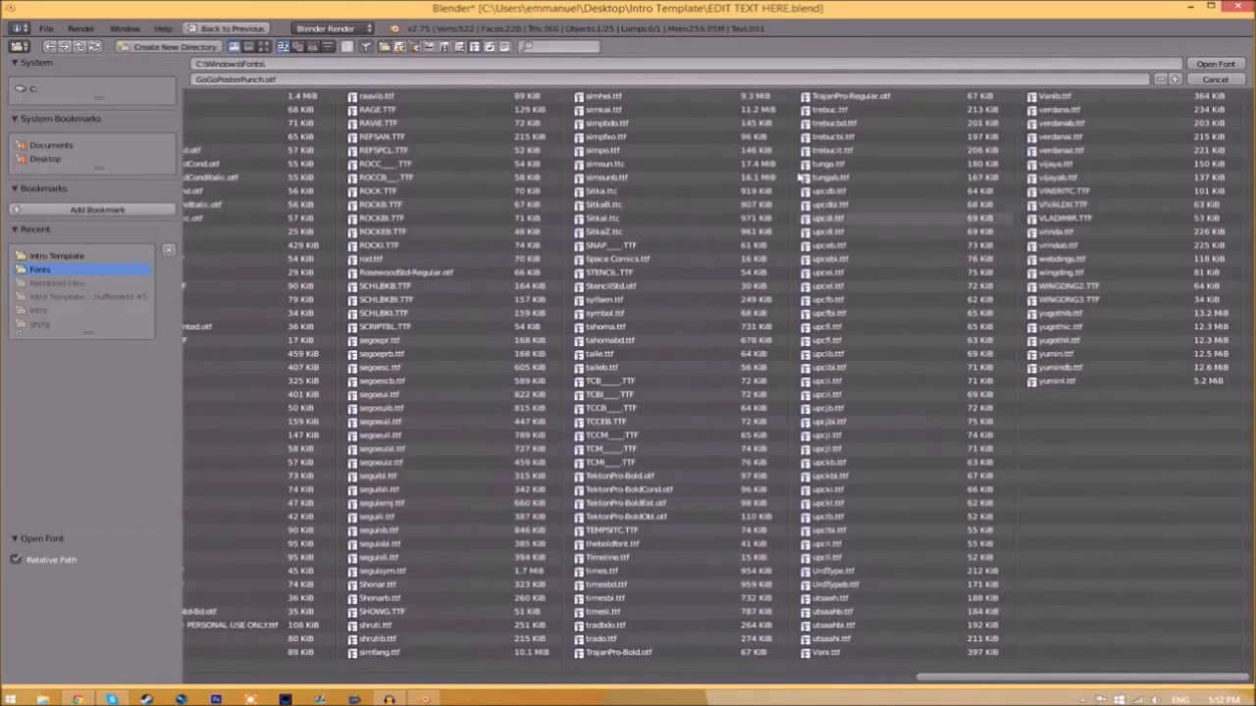
pyautogui.click(618, 258)
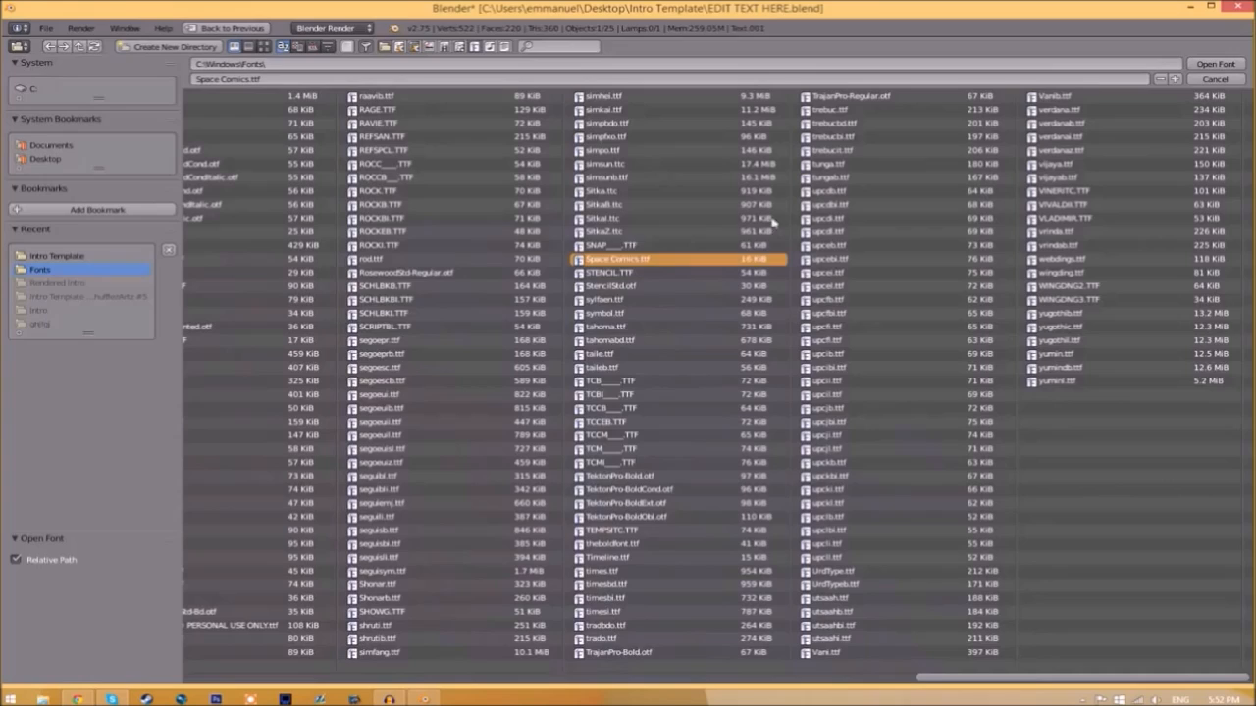
pyautogui.click(1214, 63)
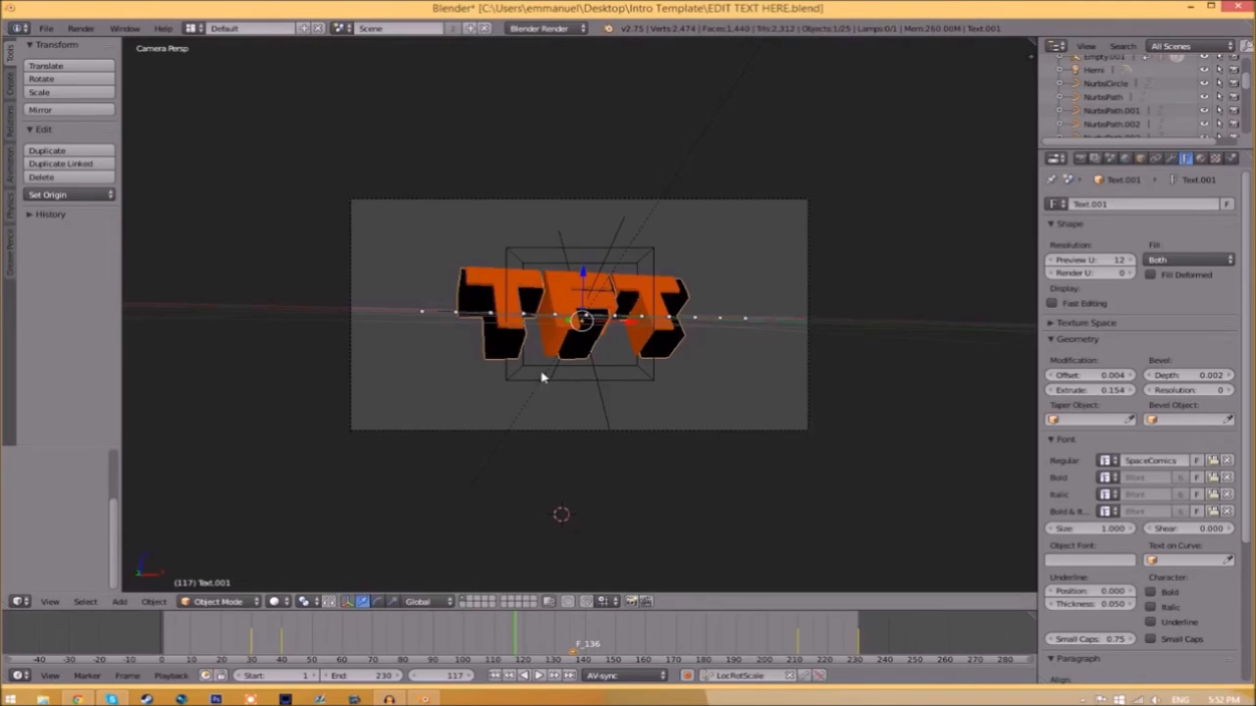
pyautogui.moveTo(576, 287)
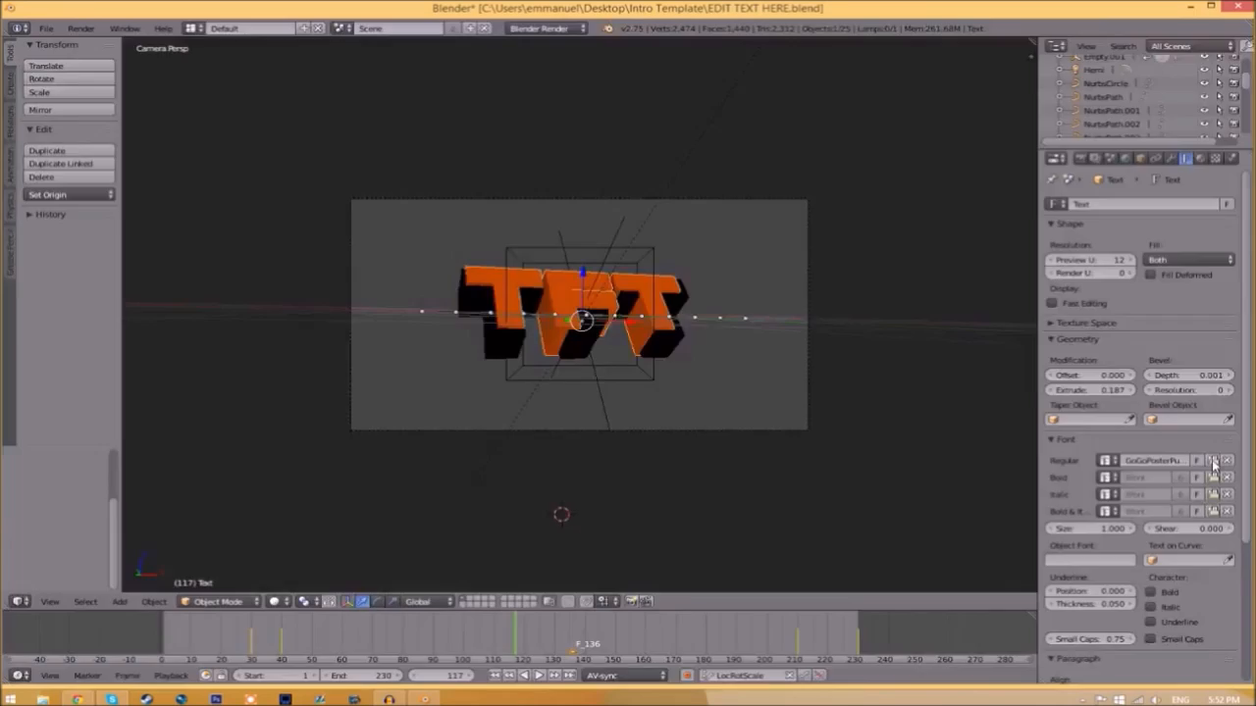
# Swap the Text object's regular font to Space Comics.ttf from the Windows fonts folder.
pyautogui.click(1107, 460)
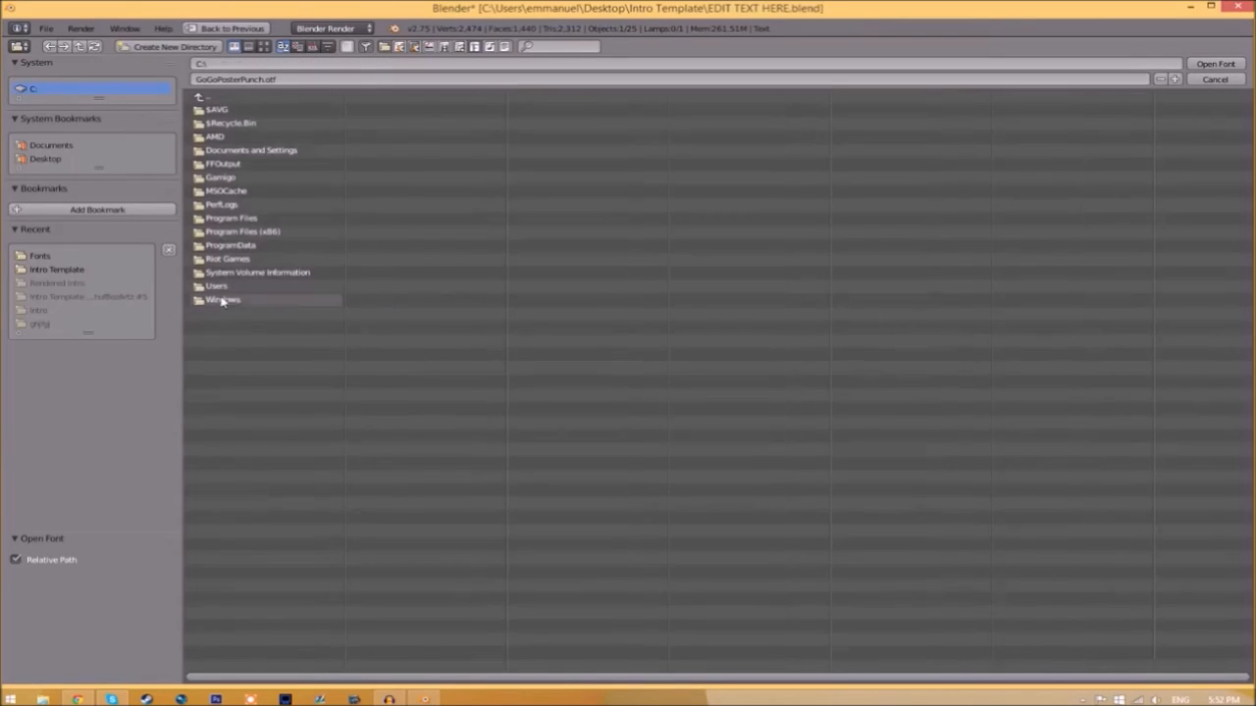
pyautogui.doubleClick(222, 299)
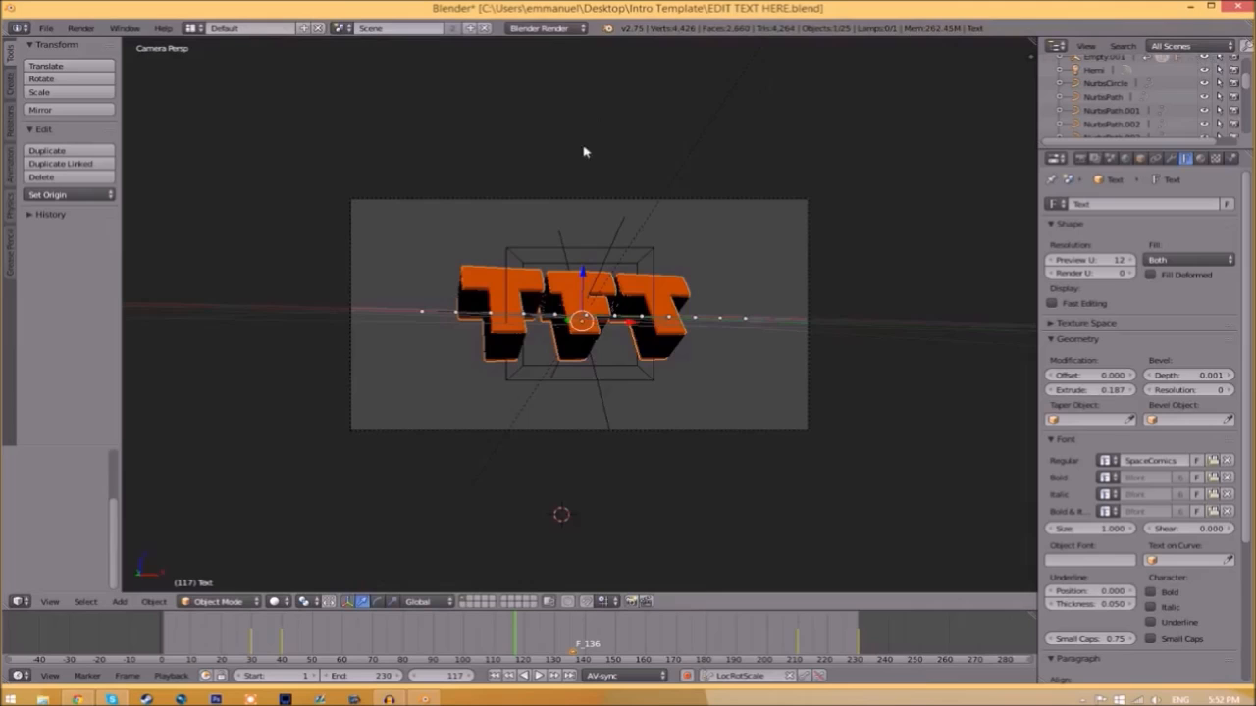
pyautogui.moveTo(481, 270)
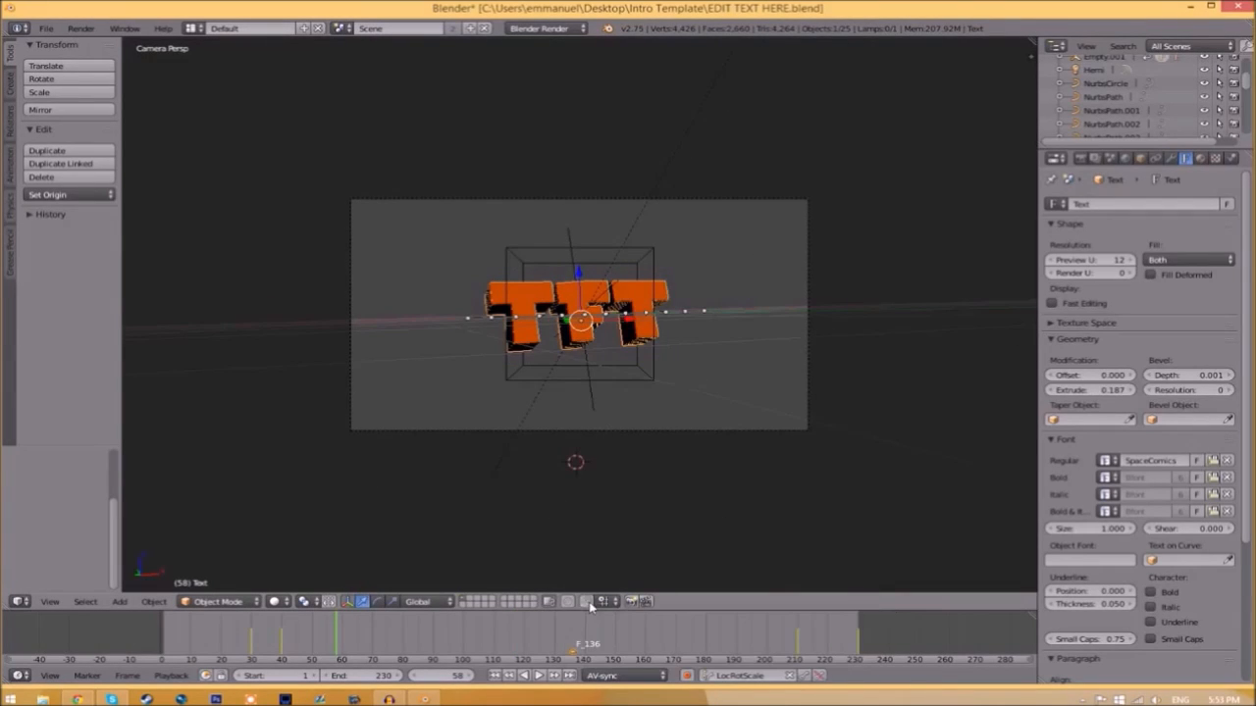
# In Render properties, set the output format to MPEG with MPEG-4 encoding.
pyautogui.click(1080, 158)
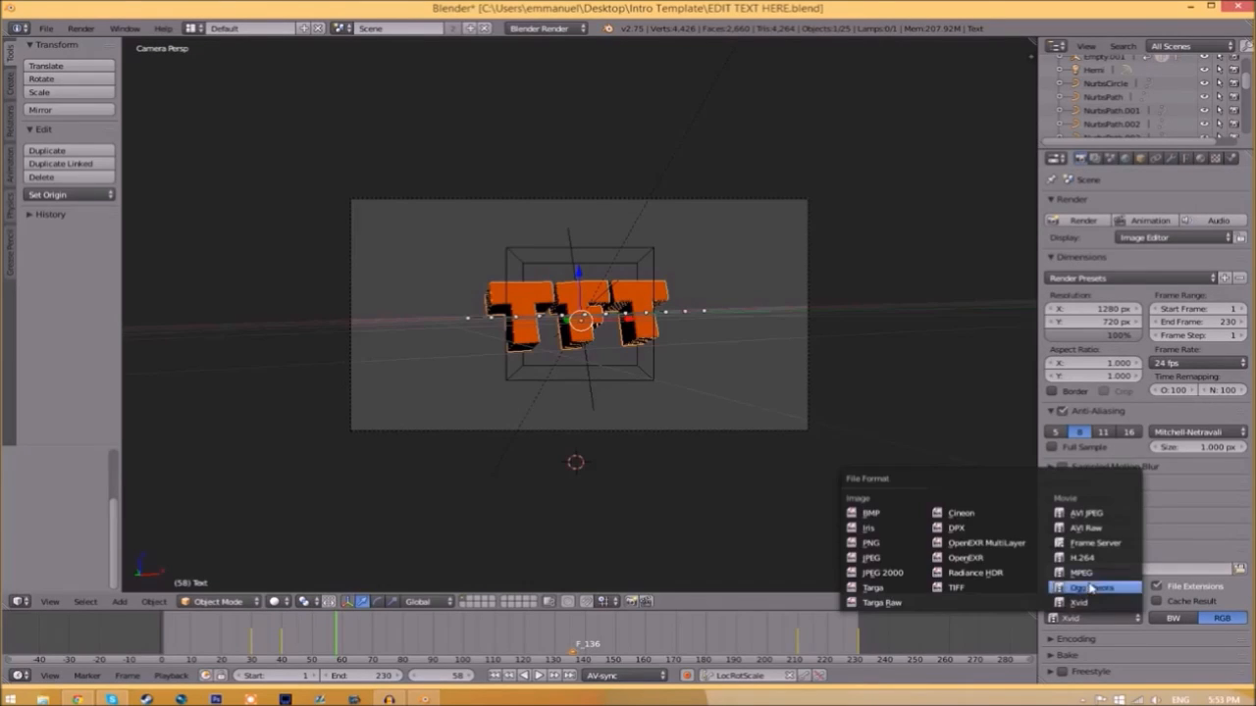
pyautogui.click(1081, 573)
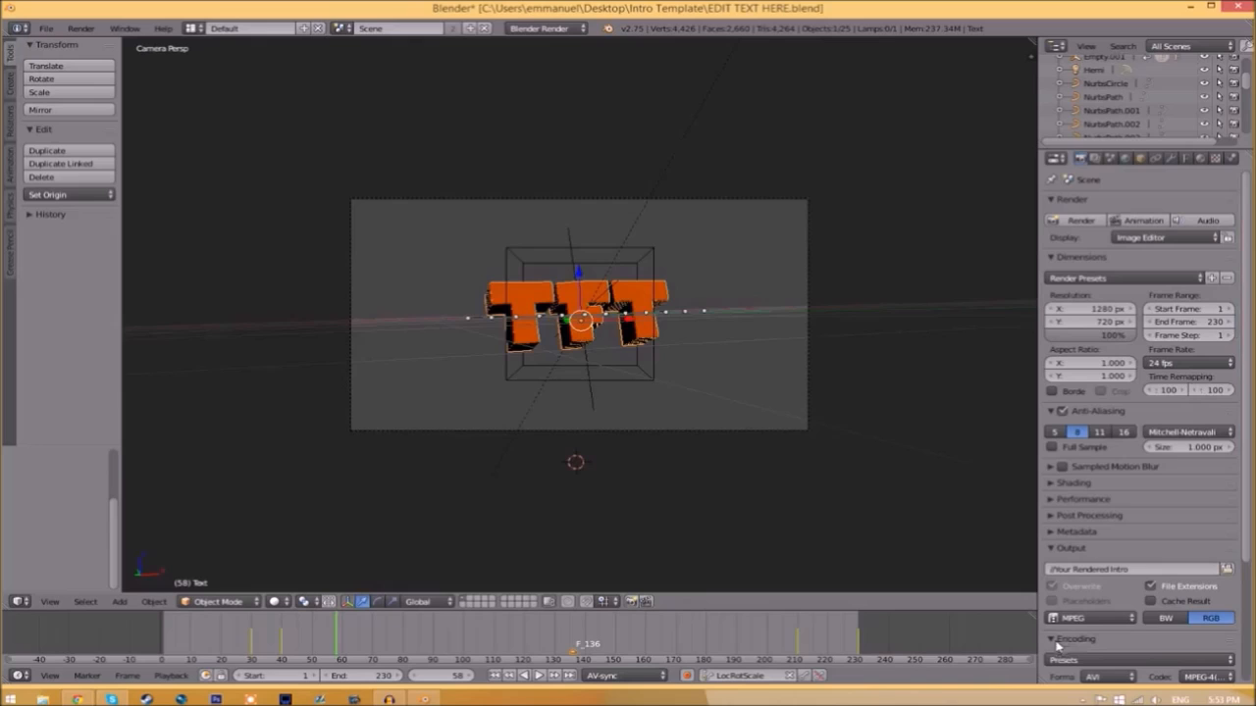
pyautogui.scroll(-3)
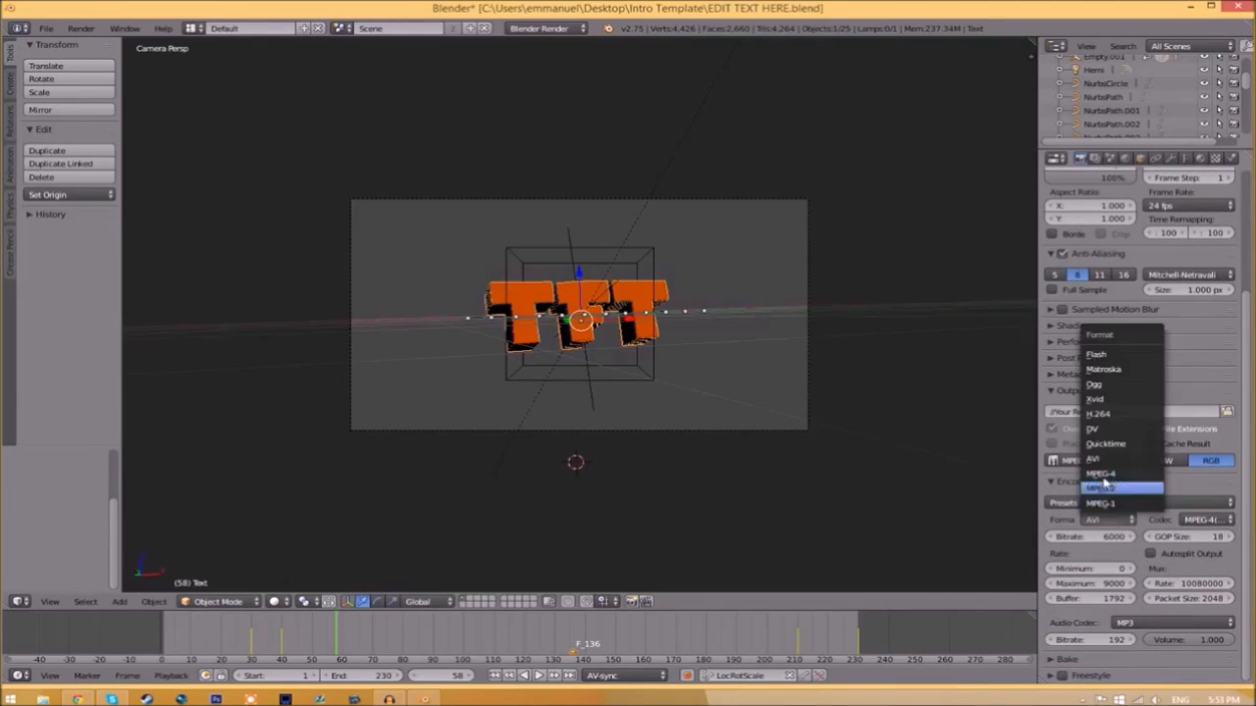
pyautogui.click(1104, 489)
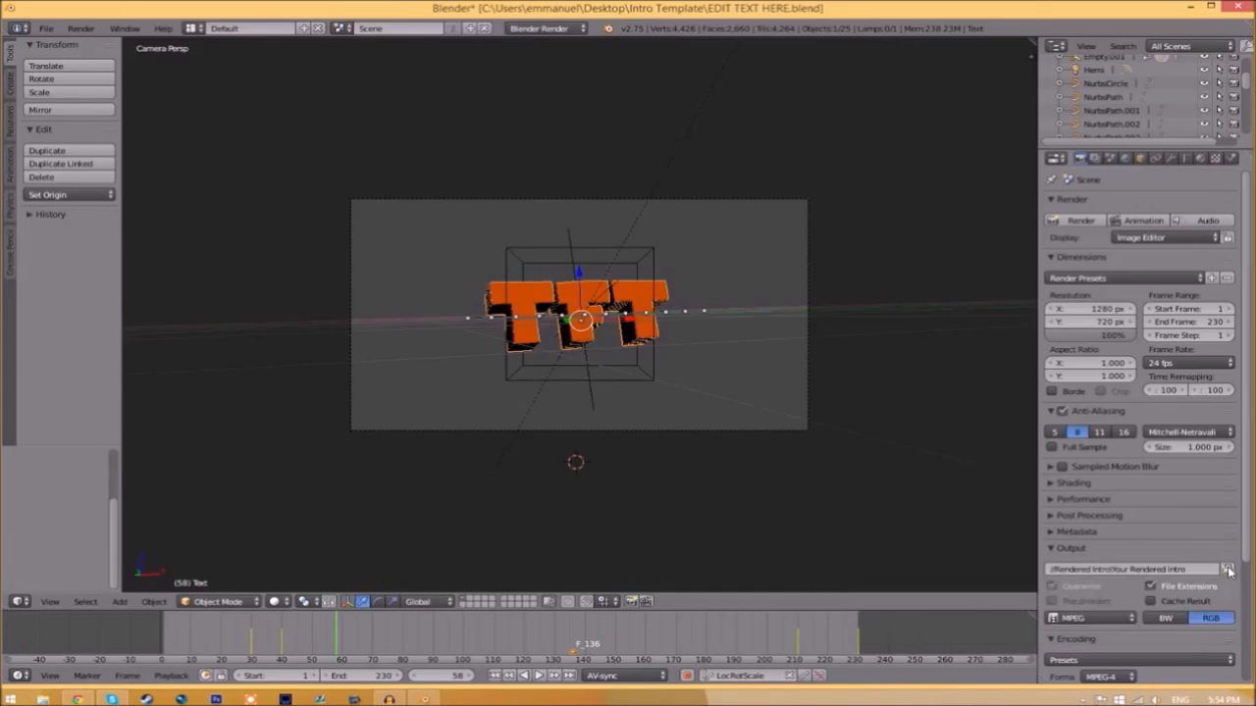
# Set the output path to the Rendered Intro folder with file name INTRO TEMPLATE.
pyautogui.click(1228, 569)
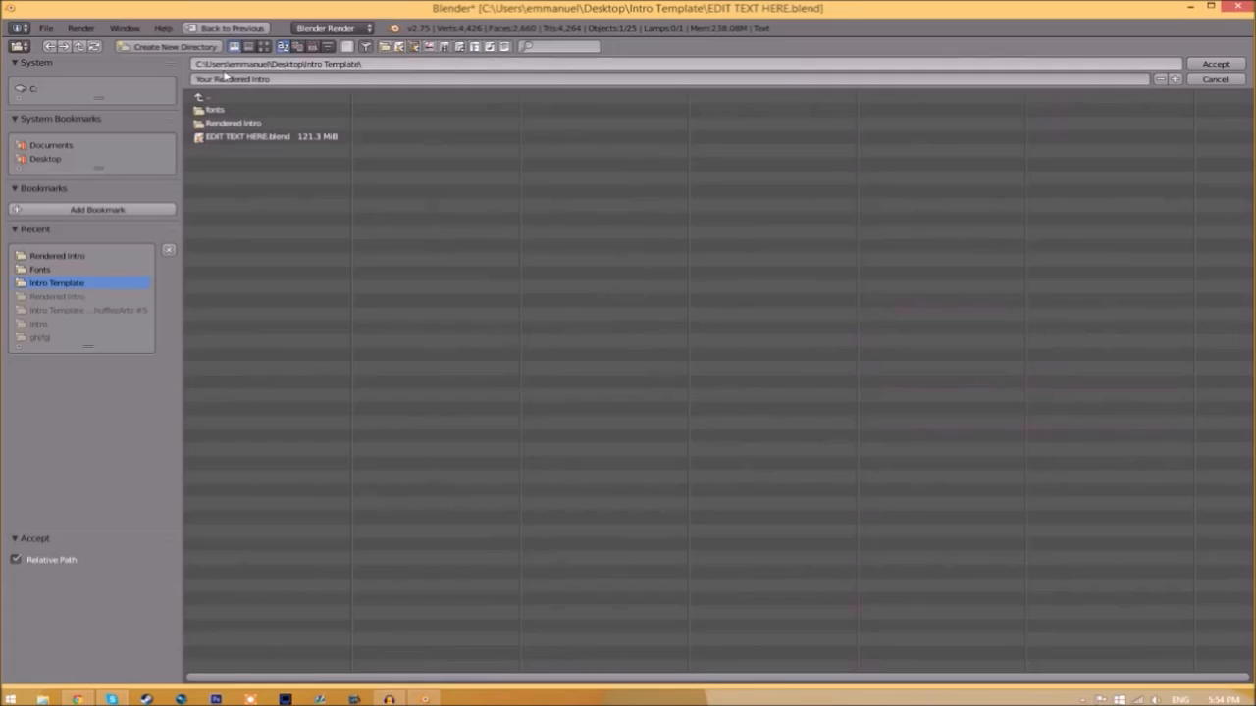
pyautogui.doubleClick(234, 123)
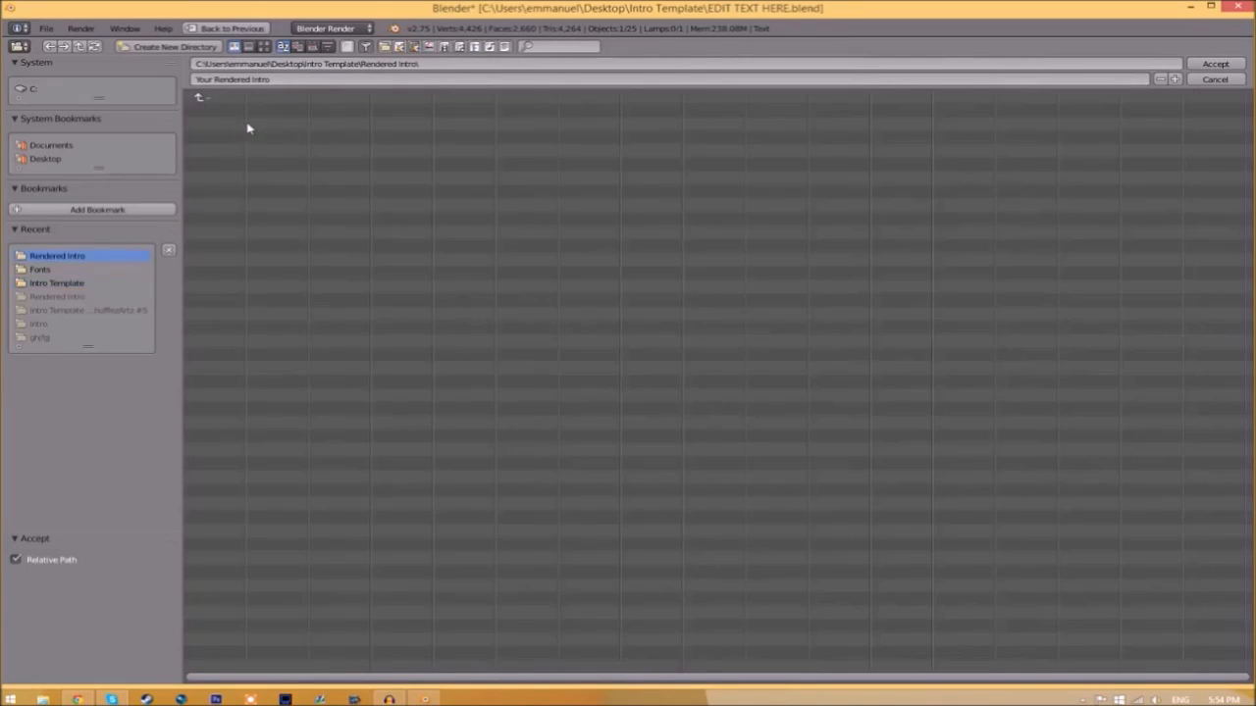
pyautogui.write('INTRO TEMPLATE')
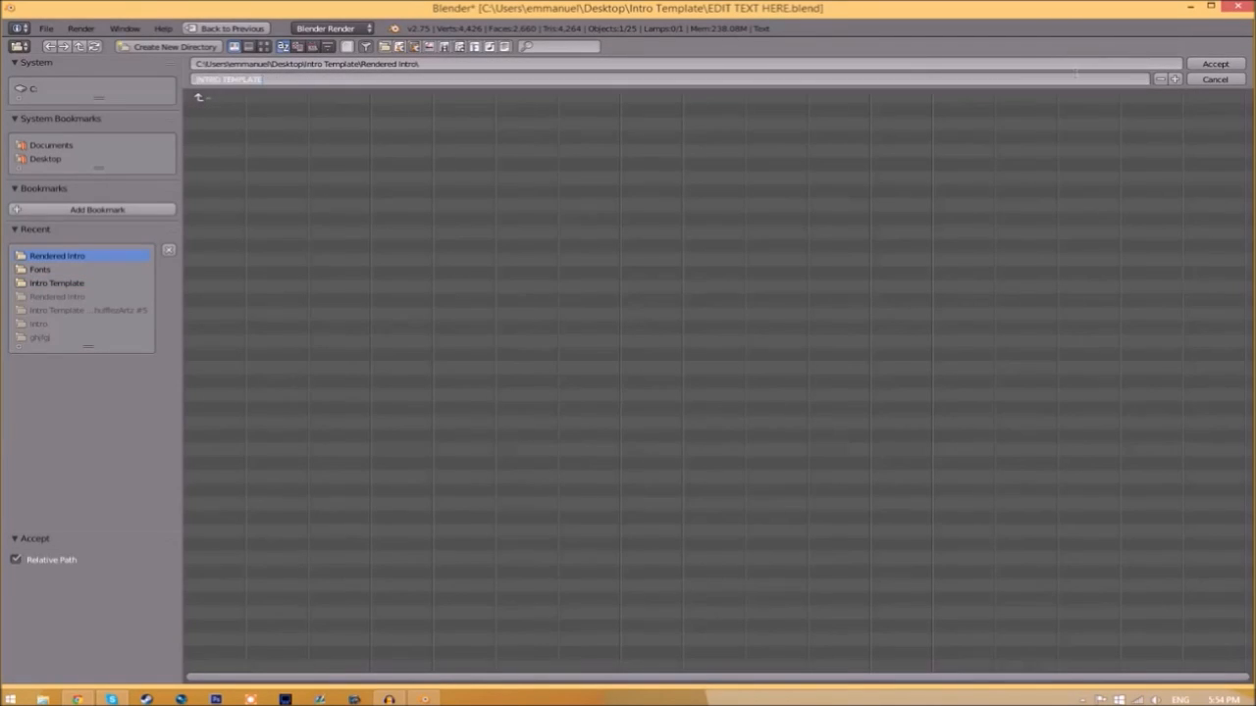
pyautogui.click(1214, 64)
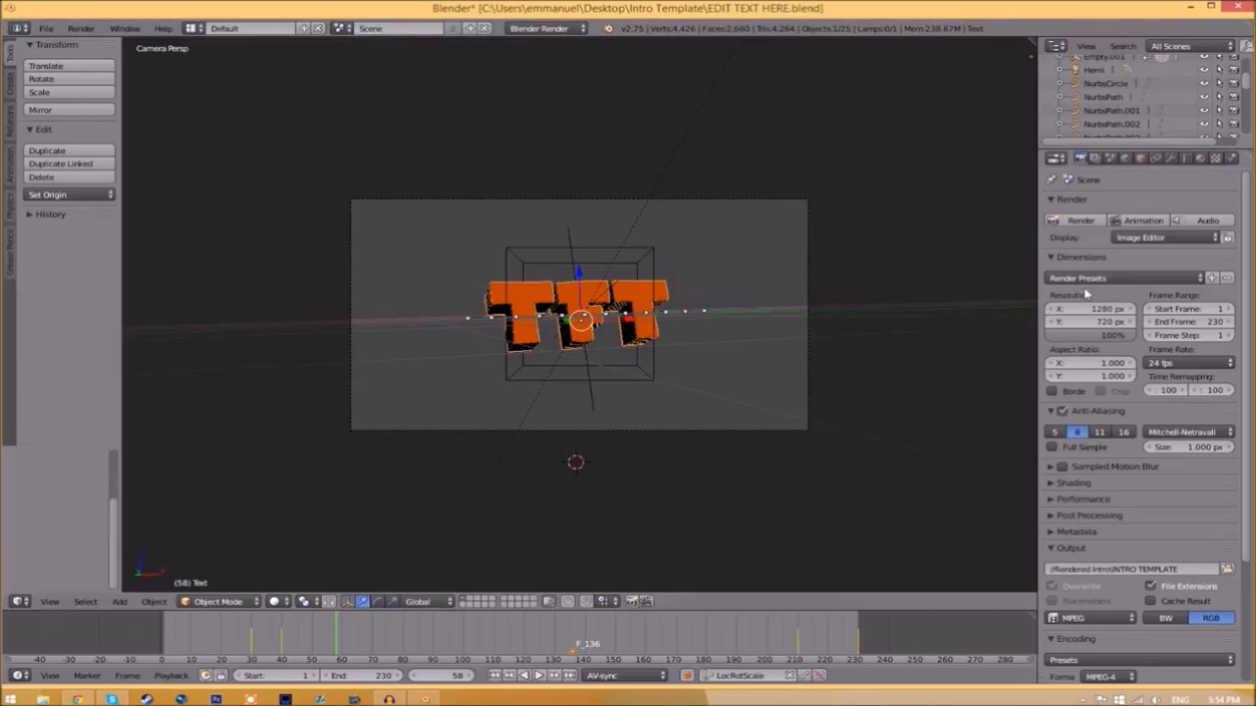